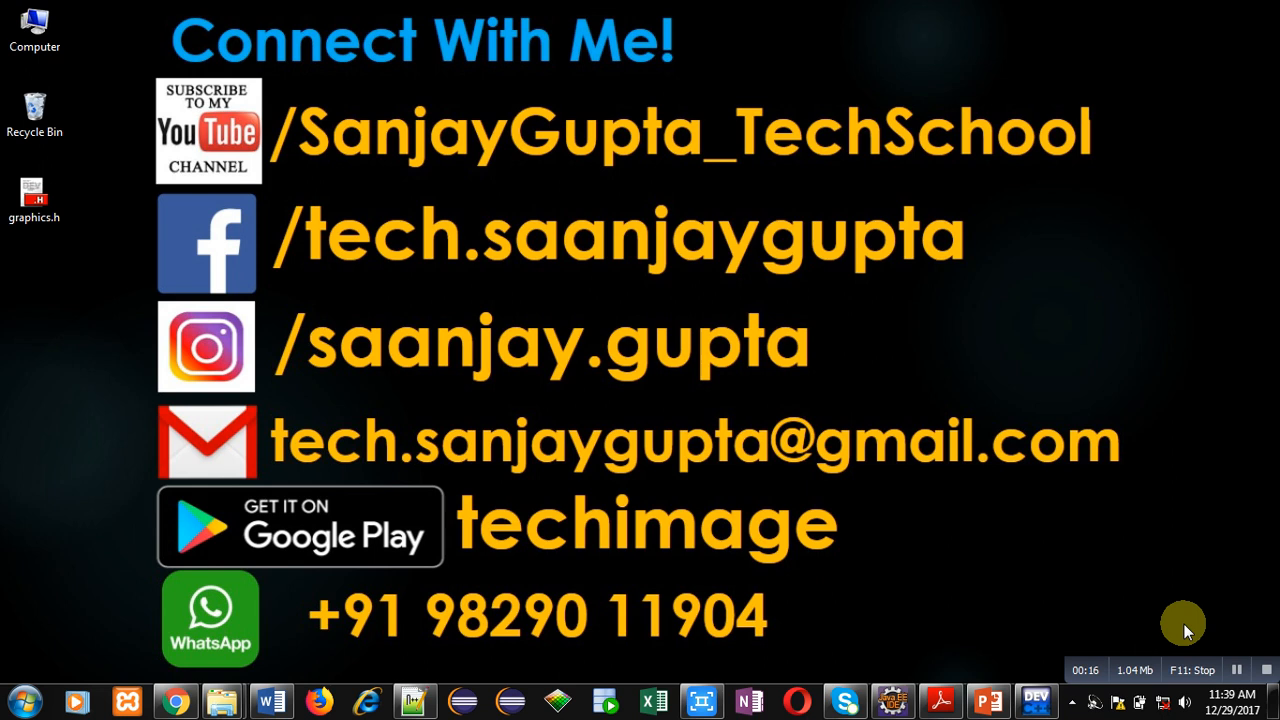
{"action": "mouse_move", "coordinate": [660, 570]}
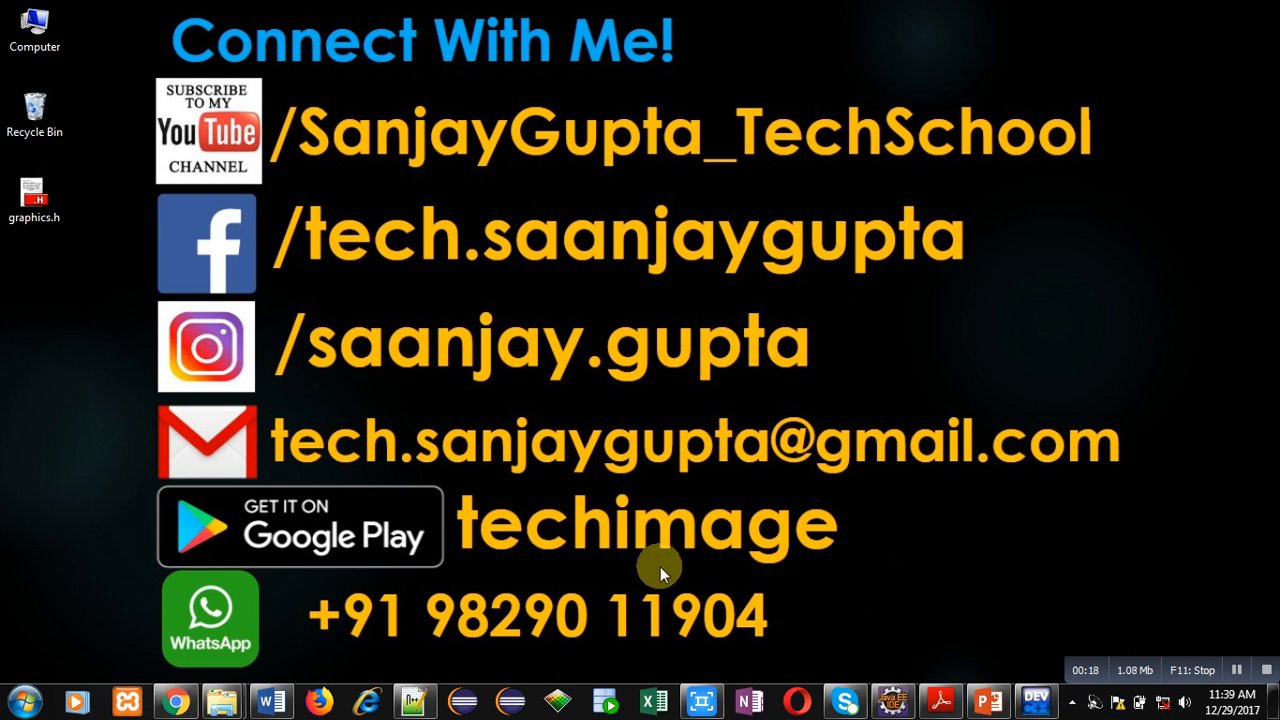
{"action": "mouse_move", "coordinate": [815, 565]}
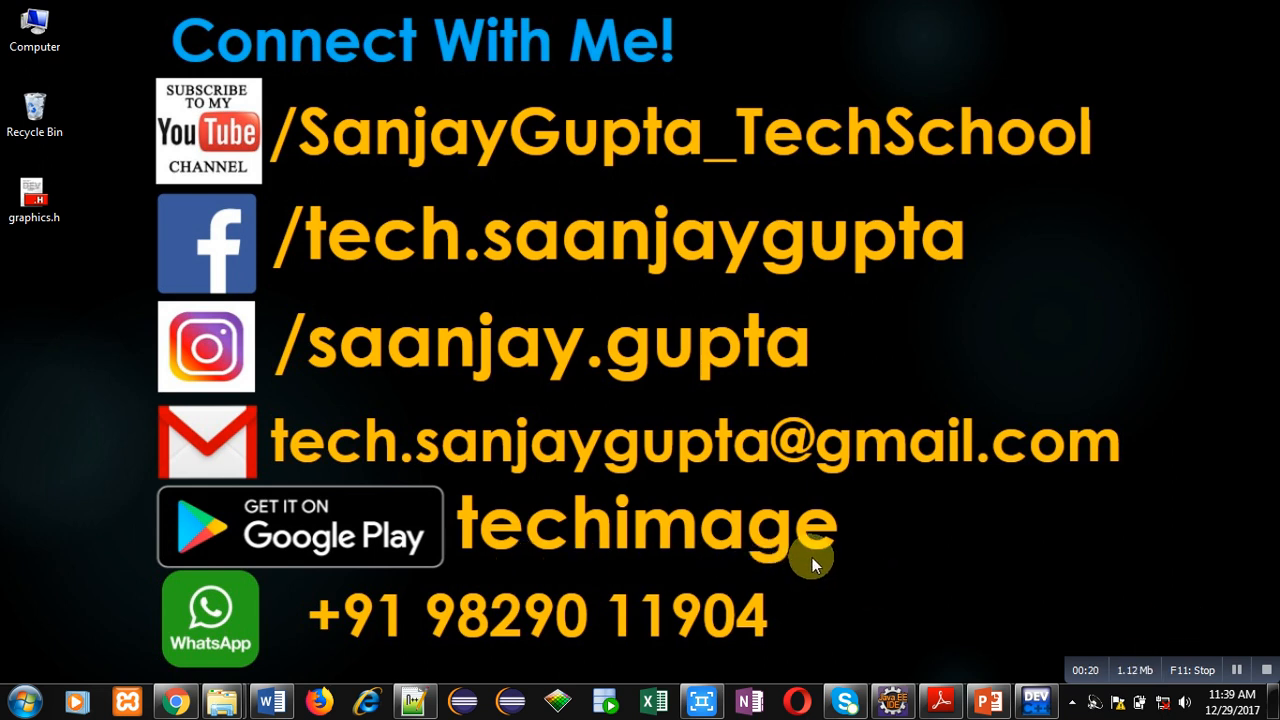
{"action": "mouse_move", "coordinate": [866, 297]}
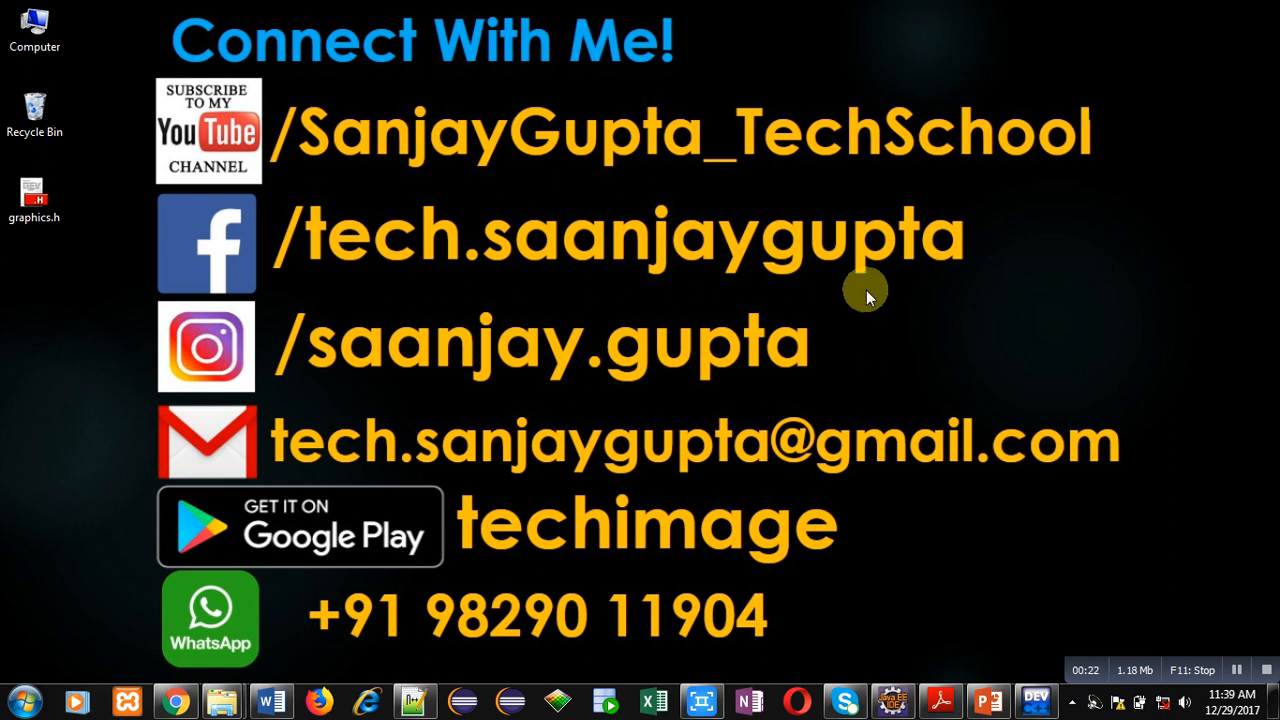
{"action": "mouse_move", "coordinate": [873, 555]}
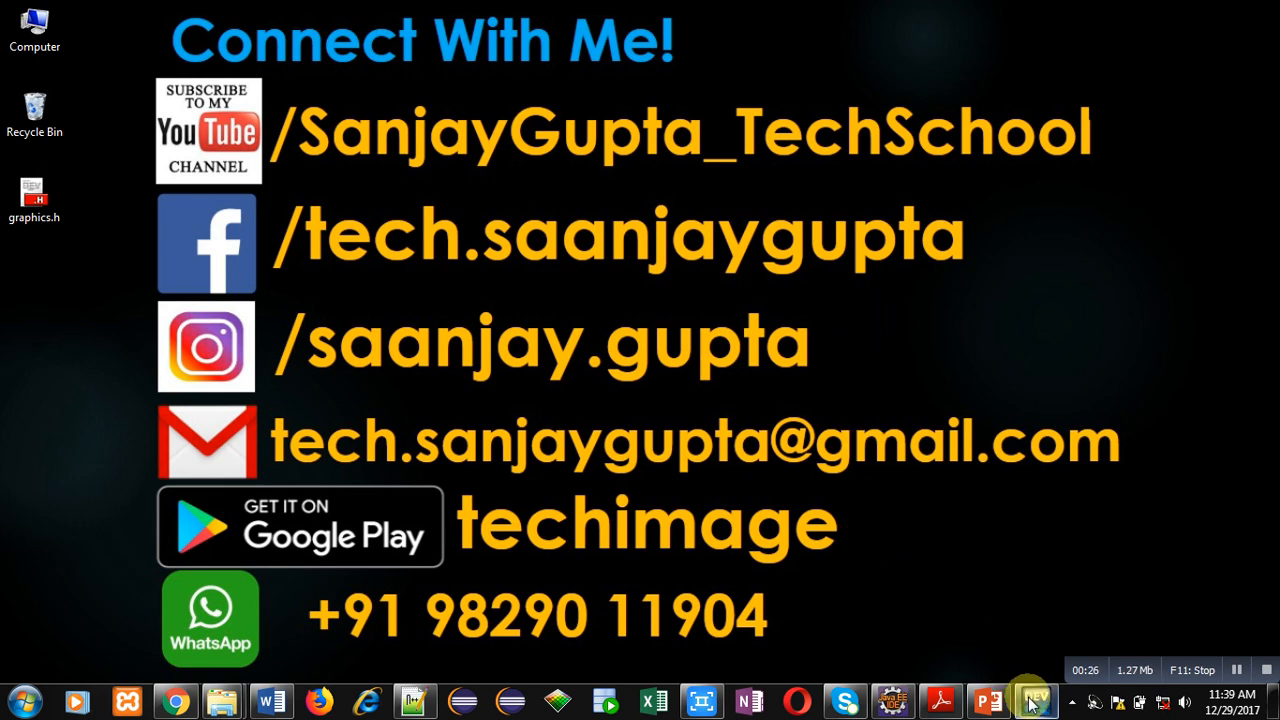
Write the sscanf comment, the stdio.h include and the int main() header in test1.c.
{"action": "left_click", "coordinate": [1035, 700]}
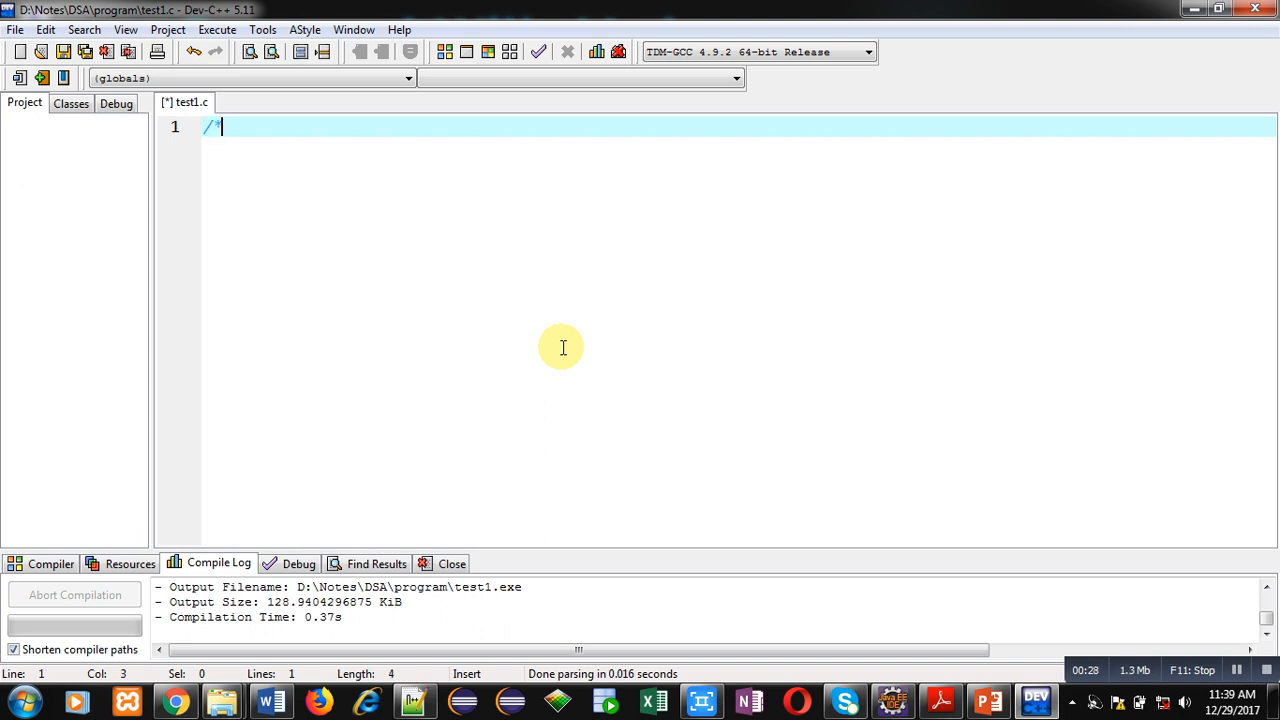
{"action": "type", "text": "use of"}
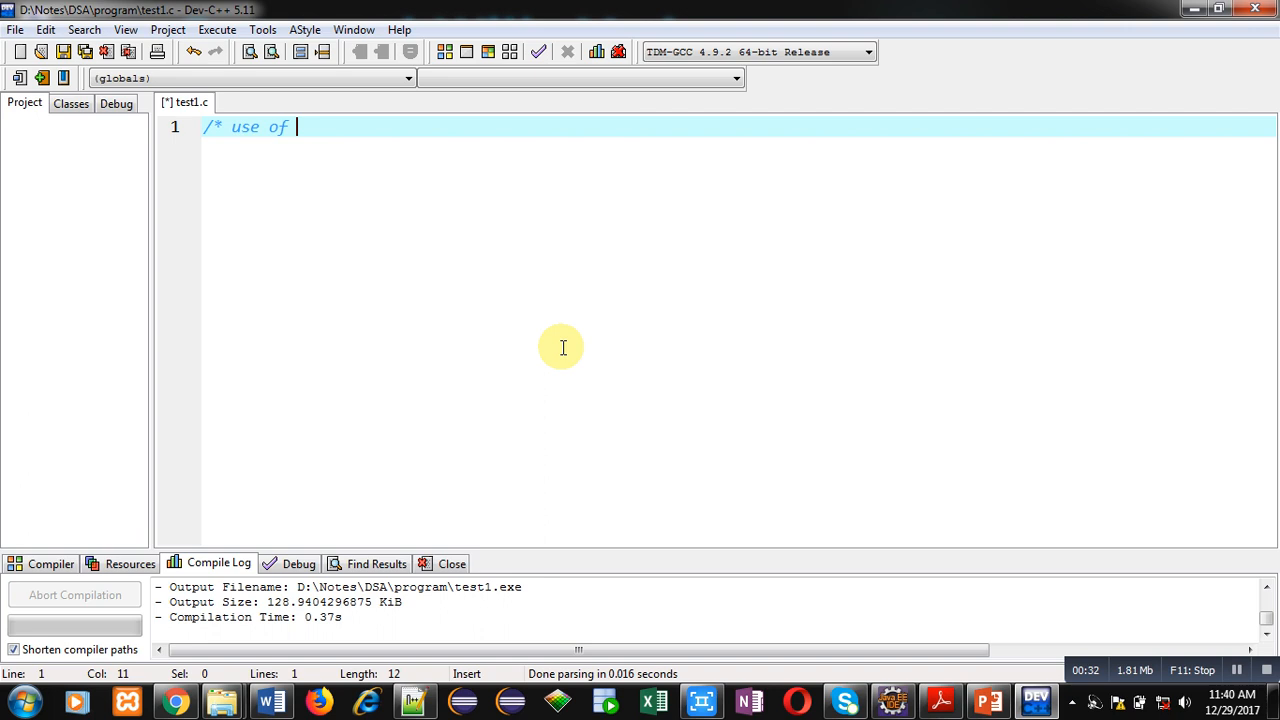
{"action": "type", "text": "sscanf("}
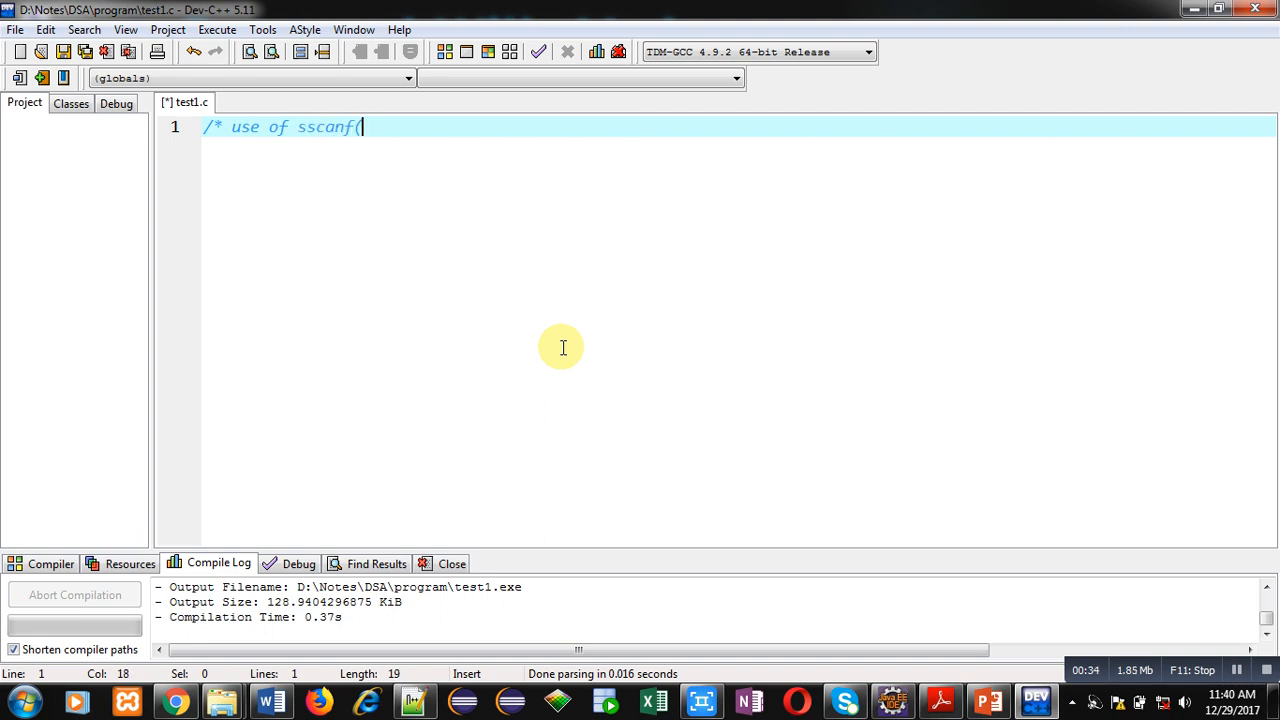
{"action": "type", "text": ") function */"}
{"action": "type", "text": "#"}
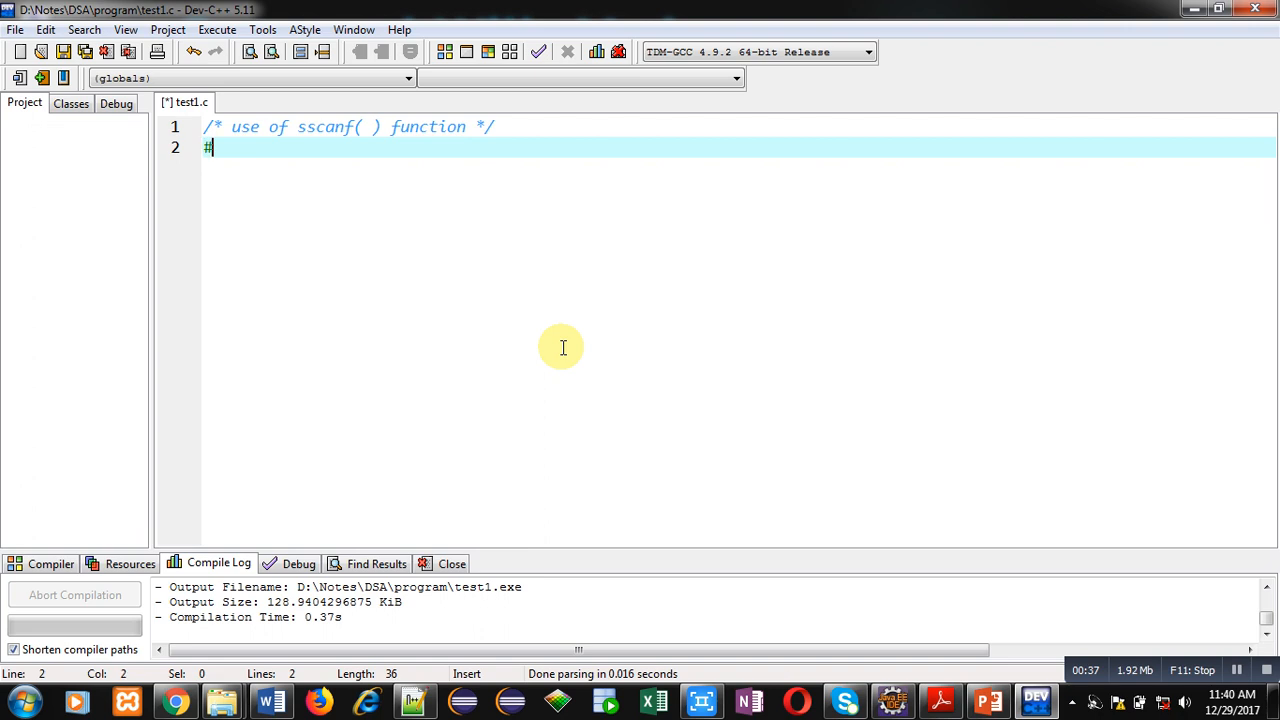
{"action": "type", "text": "include<stdio>"}
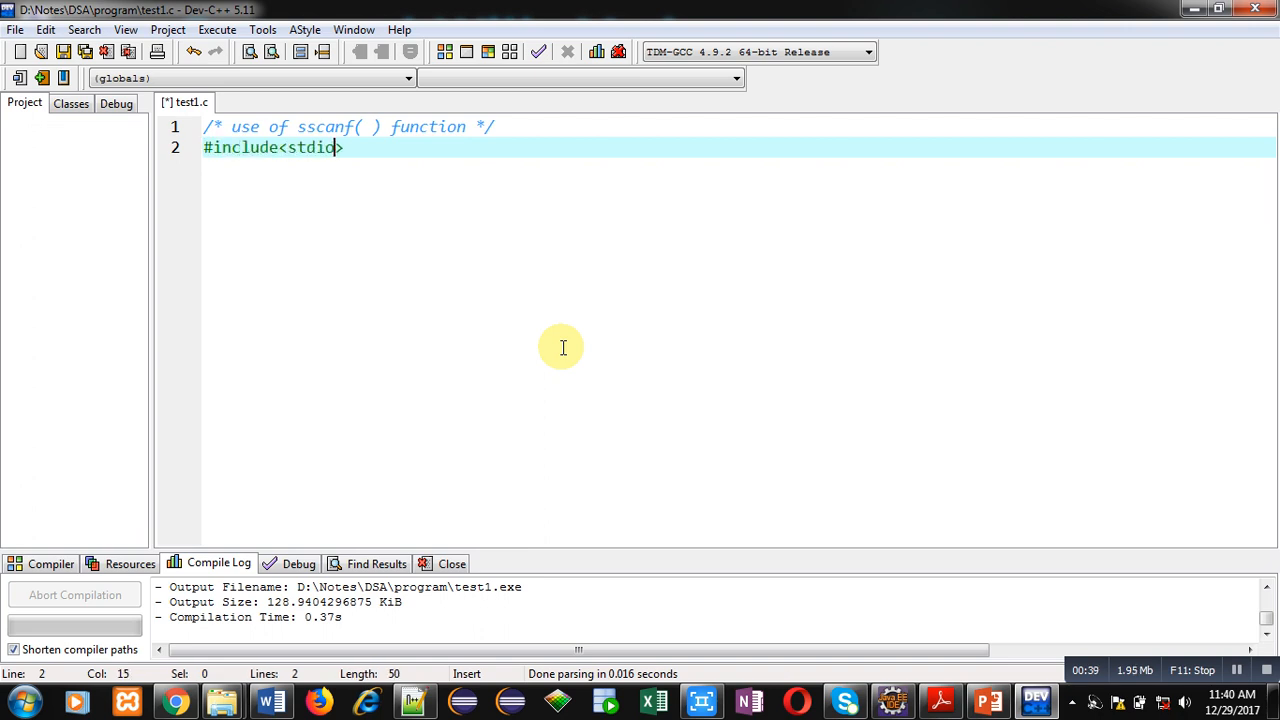
{"action": "type", "text": ".h"}
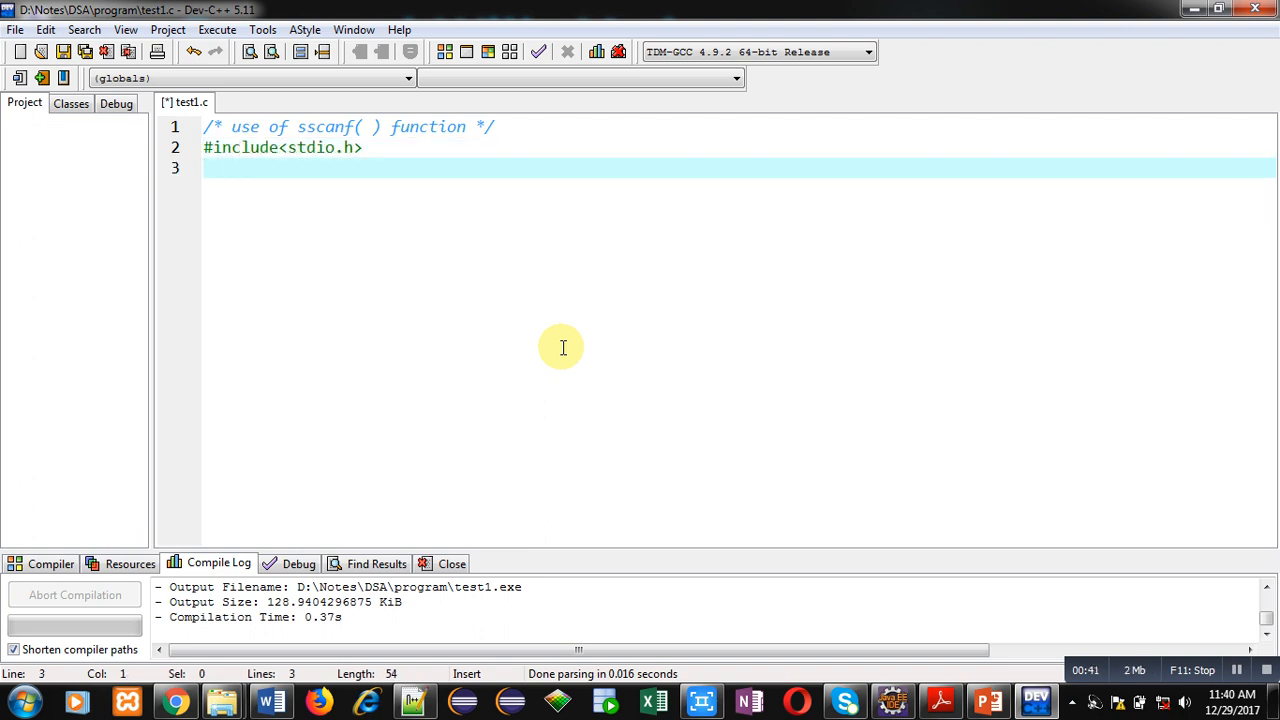
{"action": "type", "text": "int main()"}
{"action": "type", "text": "{"}
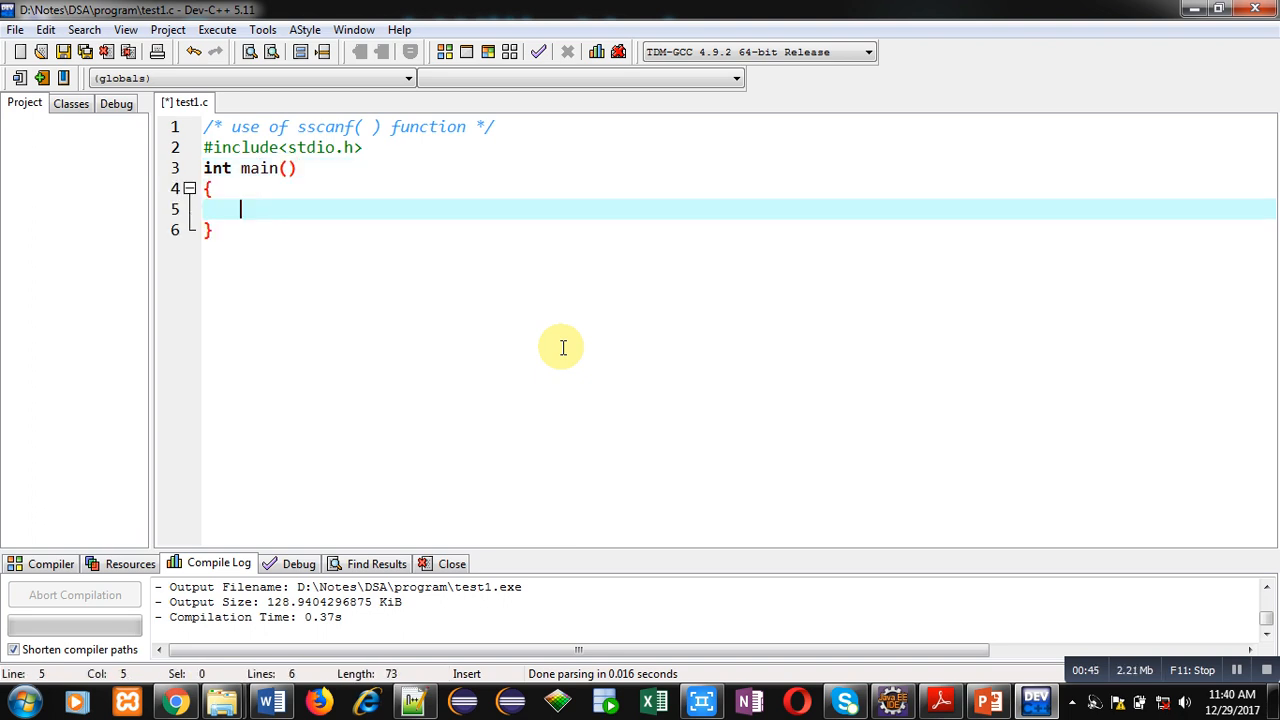
Declare char s1[10]="Sanjay", s2[10]; inside main.
{"action": "type", "text": "char s1[]"}
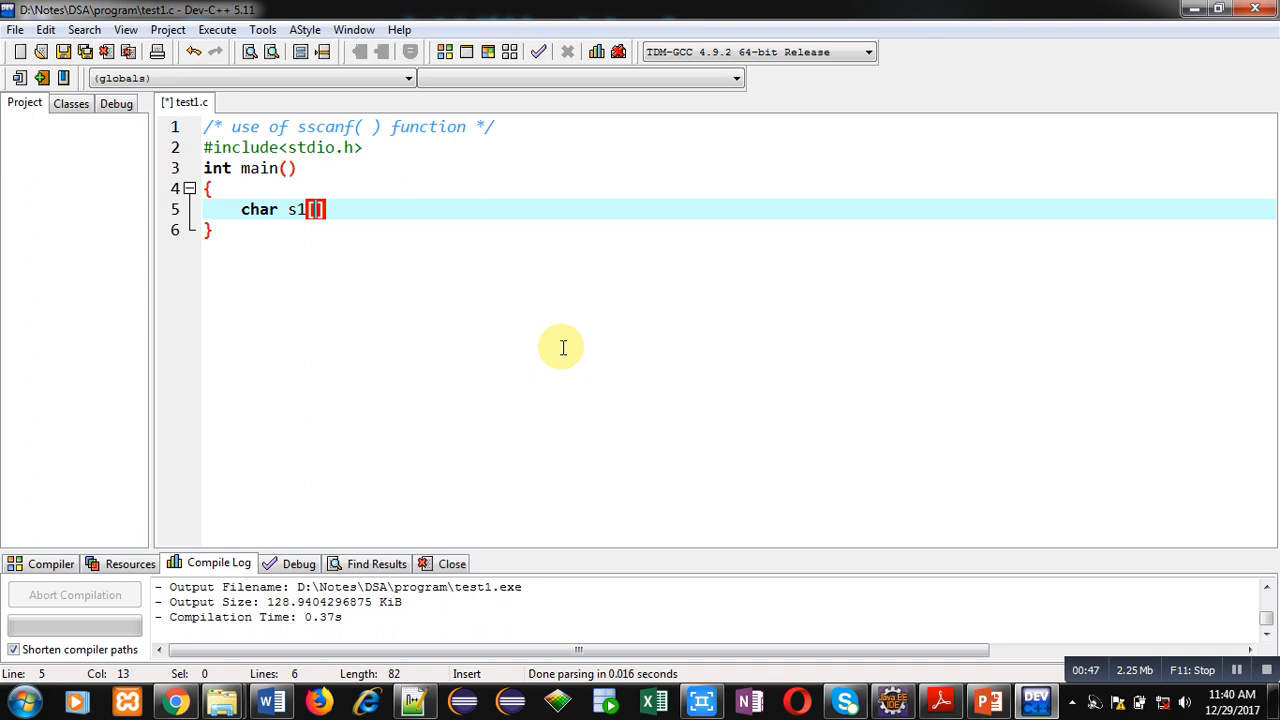
{"action": "type", "text": "10"}
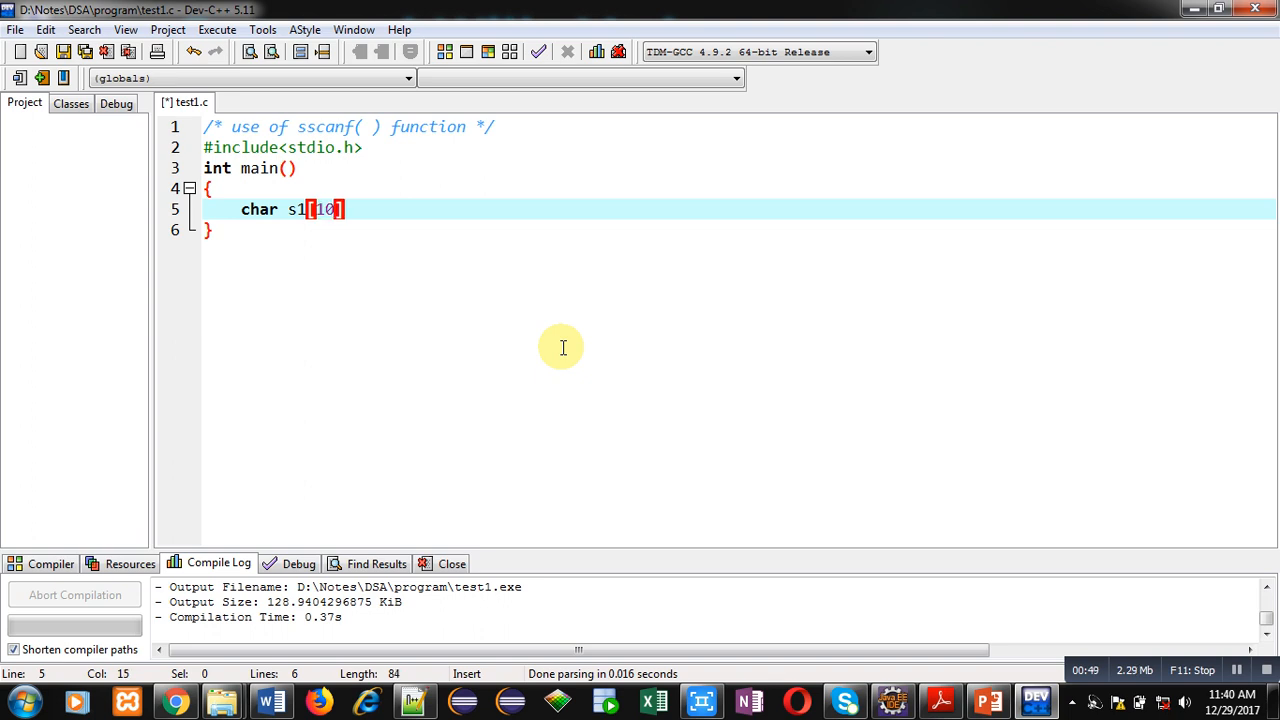
{"action": "type", "text": "="}
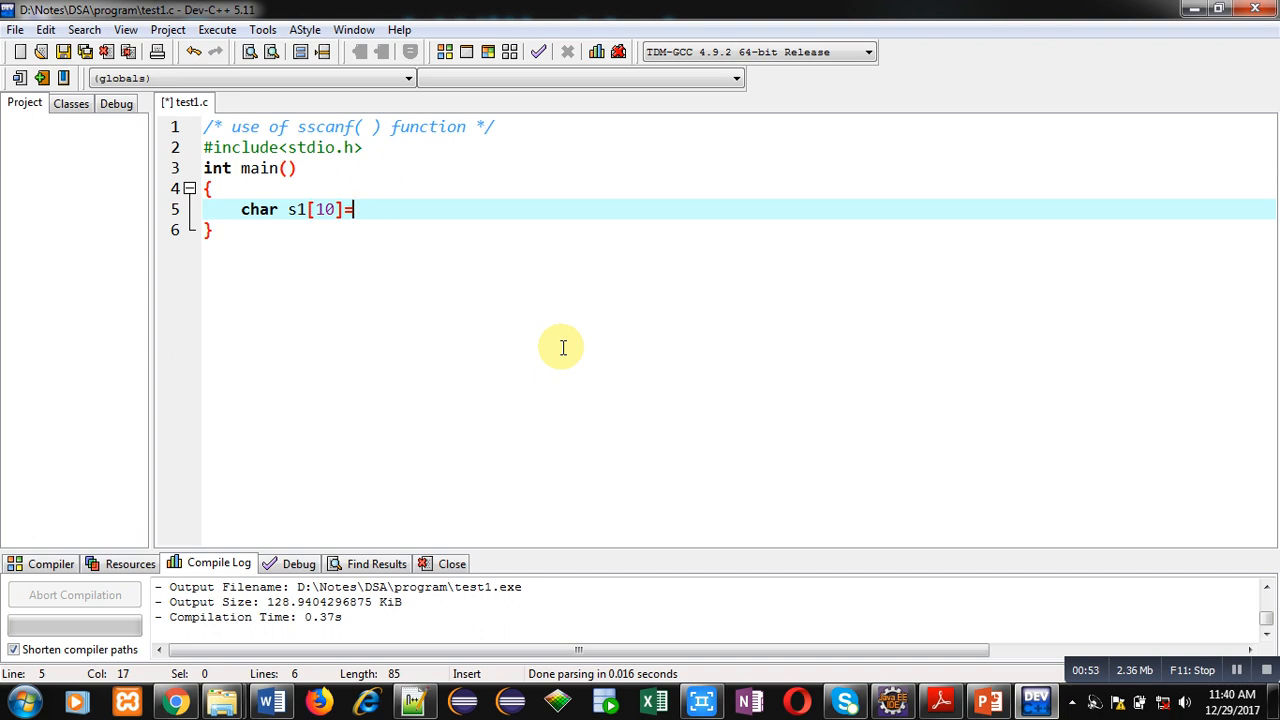
{"action": "type", "text": "\"Sa\""}
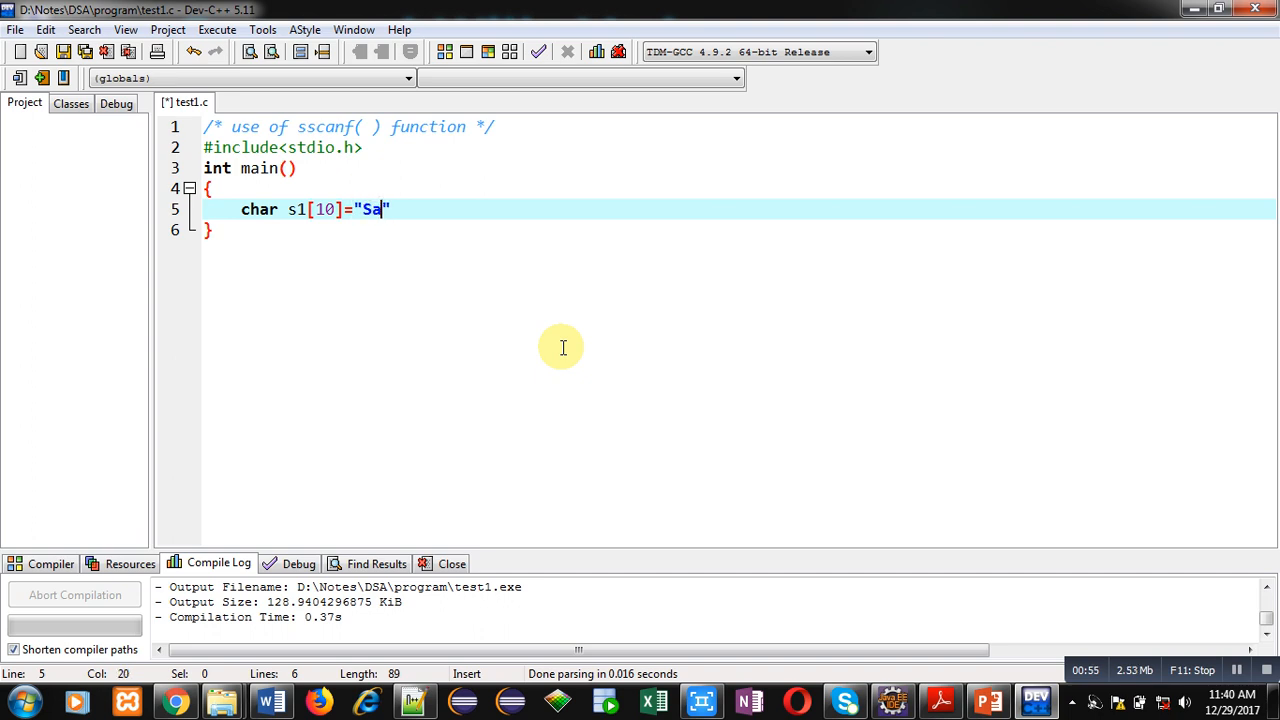
{"action": "type", "text": "njay\","}
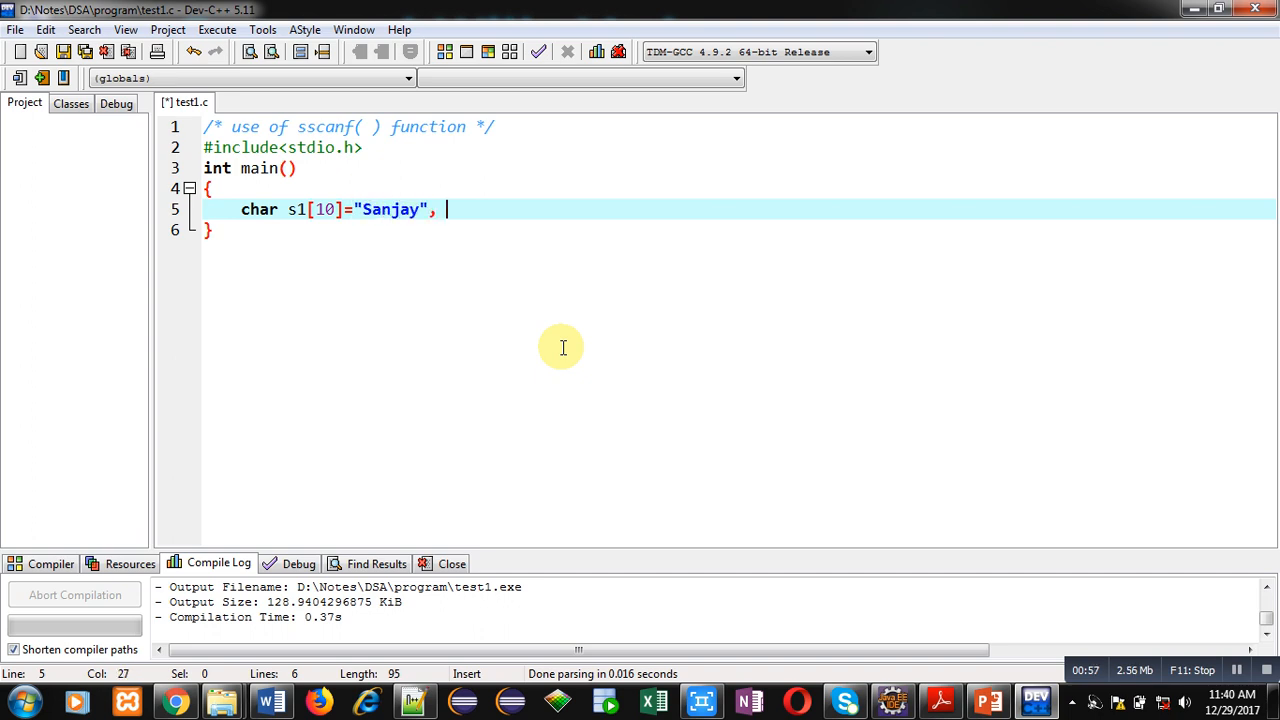
{"action": "type", "text": "s2[10];"}
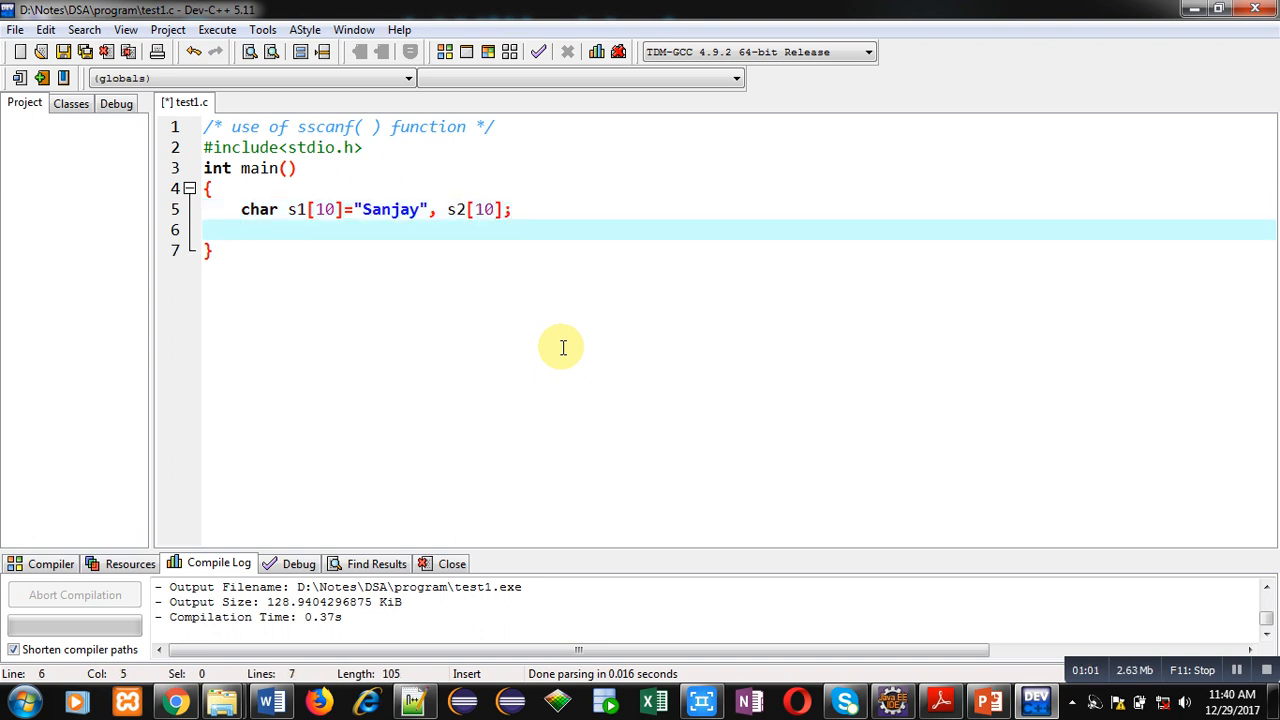
Write sscanf(s1,"%s",s2); on line 6 to read s1 into s2.
{"action": "type", "text": "ss"}
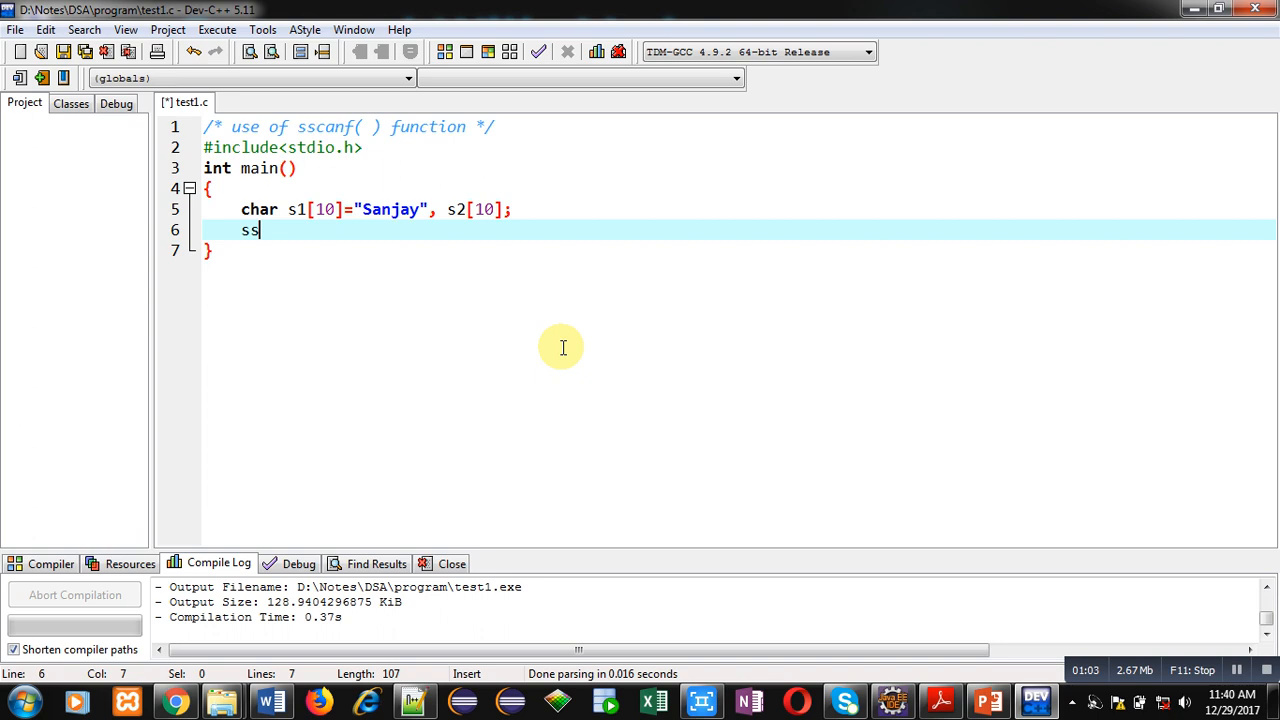
{"action": "type", "text": "canf(s"}
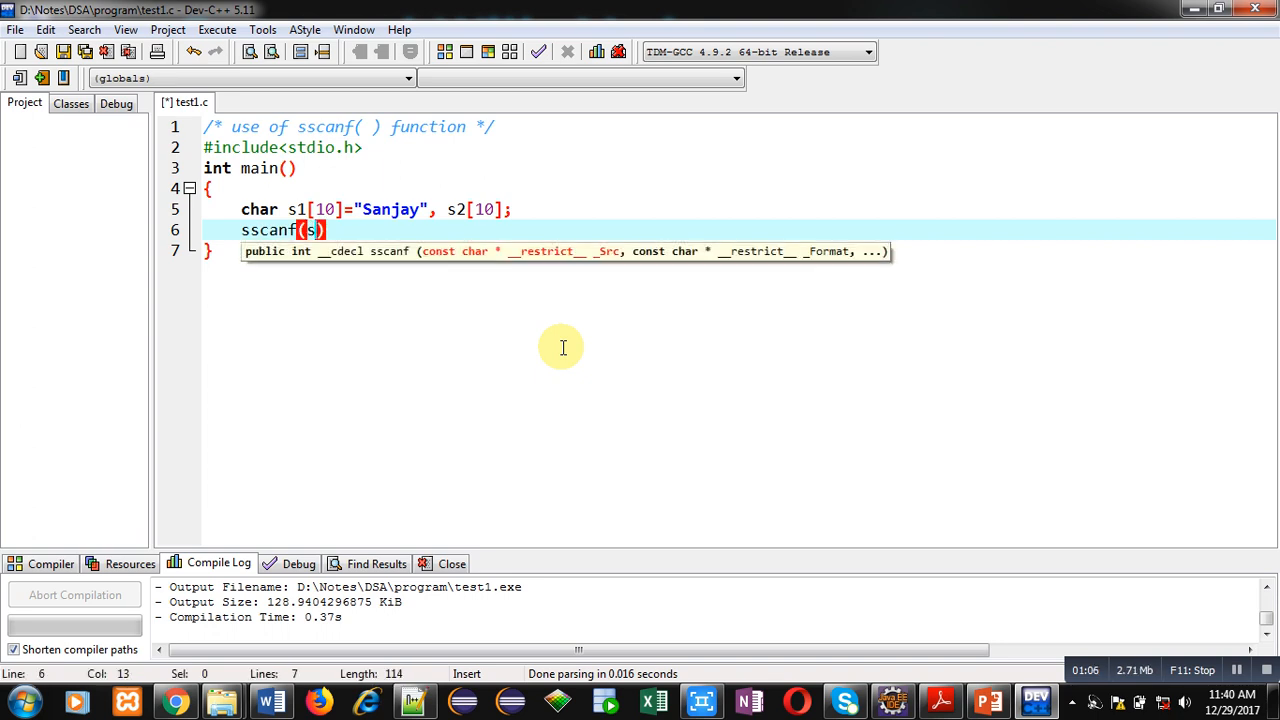
{"action": "type", "text": "1,"}
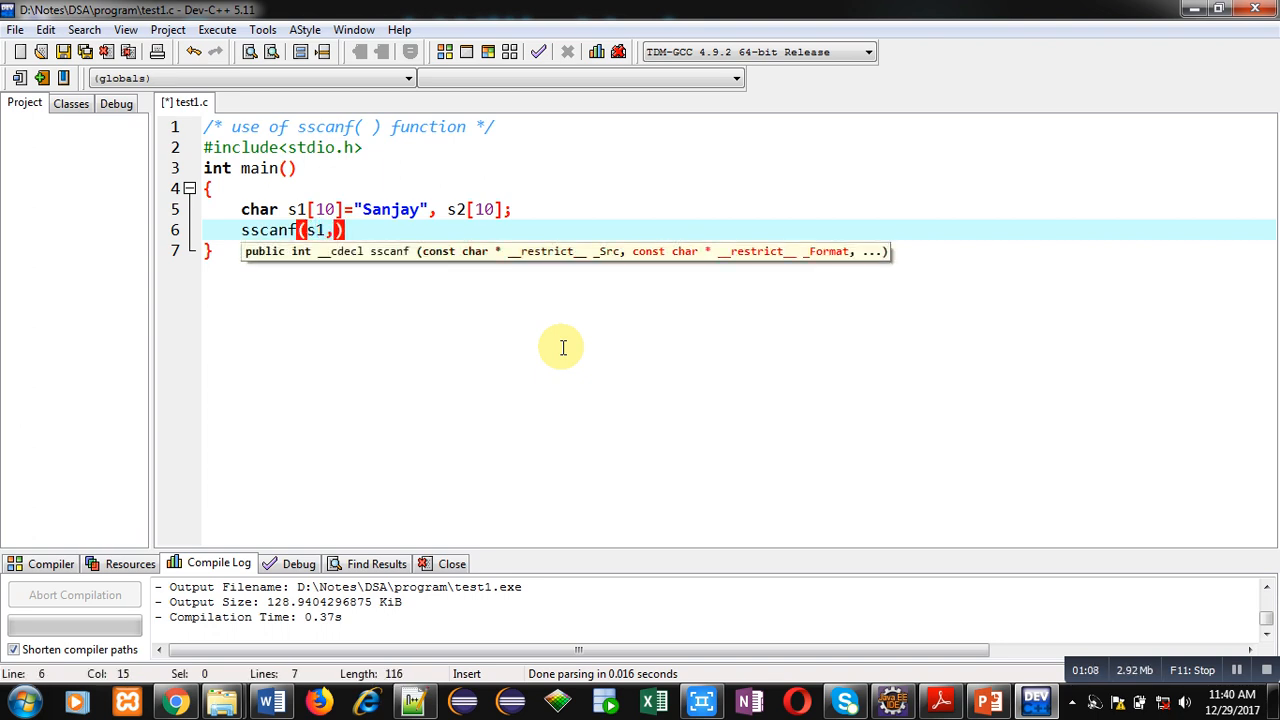
{"action": "type", "text": "\"\""}
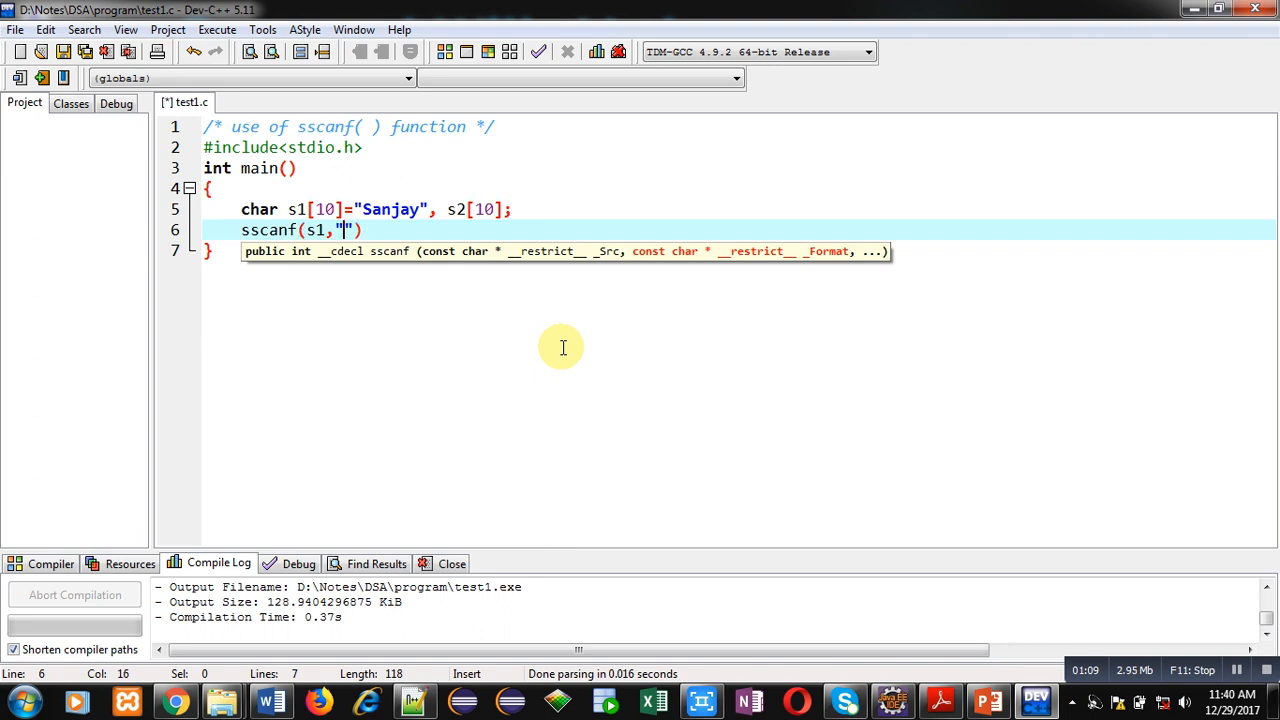
{"action": "type", "text": "%s\",s2"}
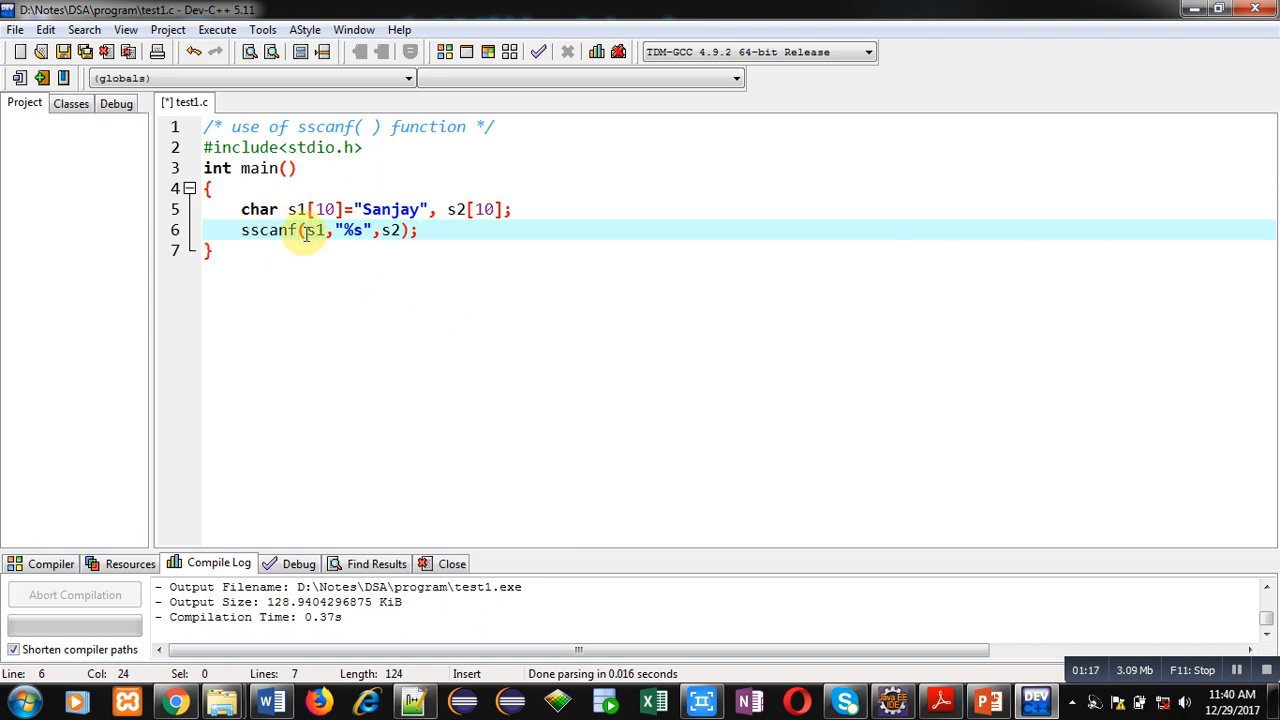
{"action": "mouse_move", "coordinate": [423, 231]}
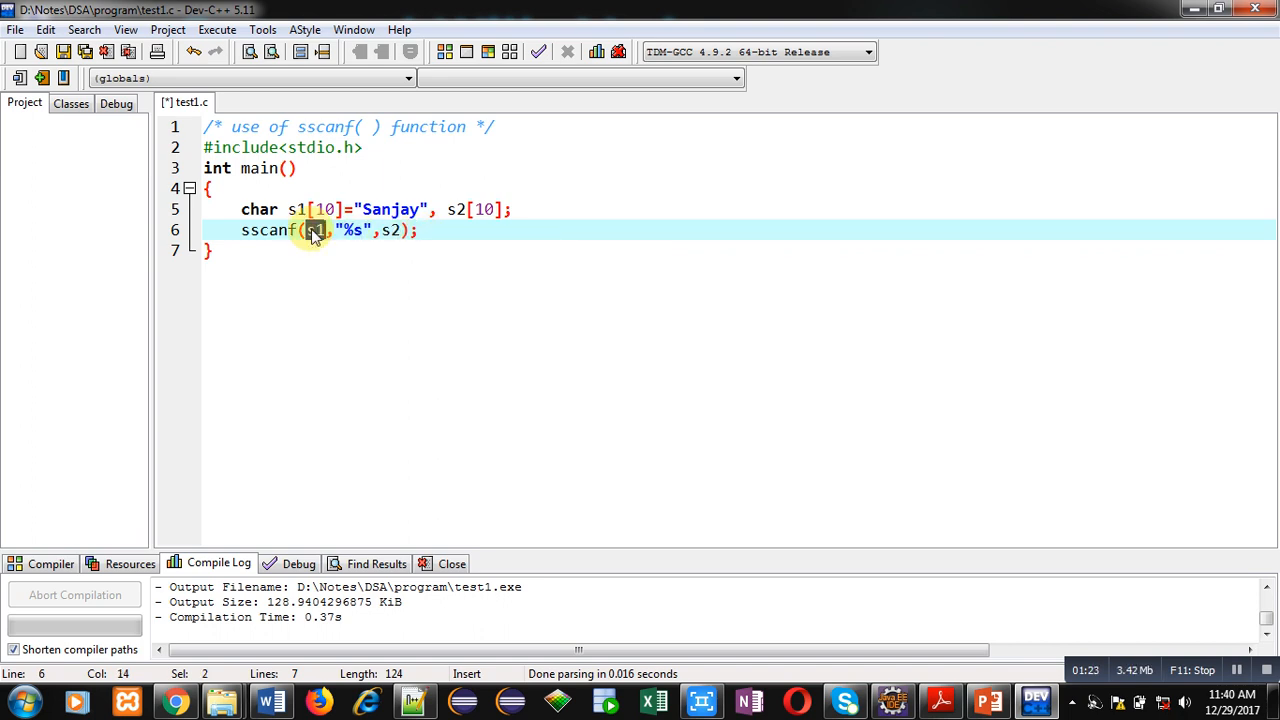
{"action": "double_click", "coordinate": [315, 230]}
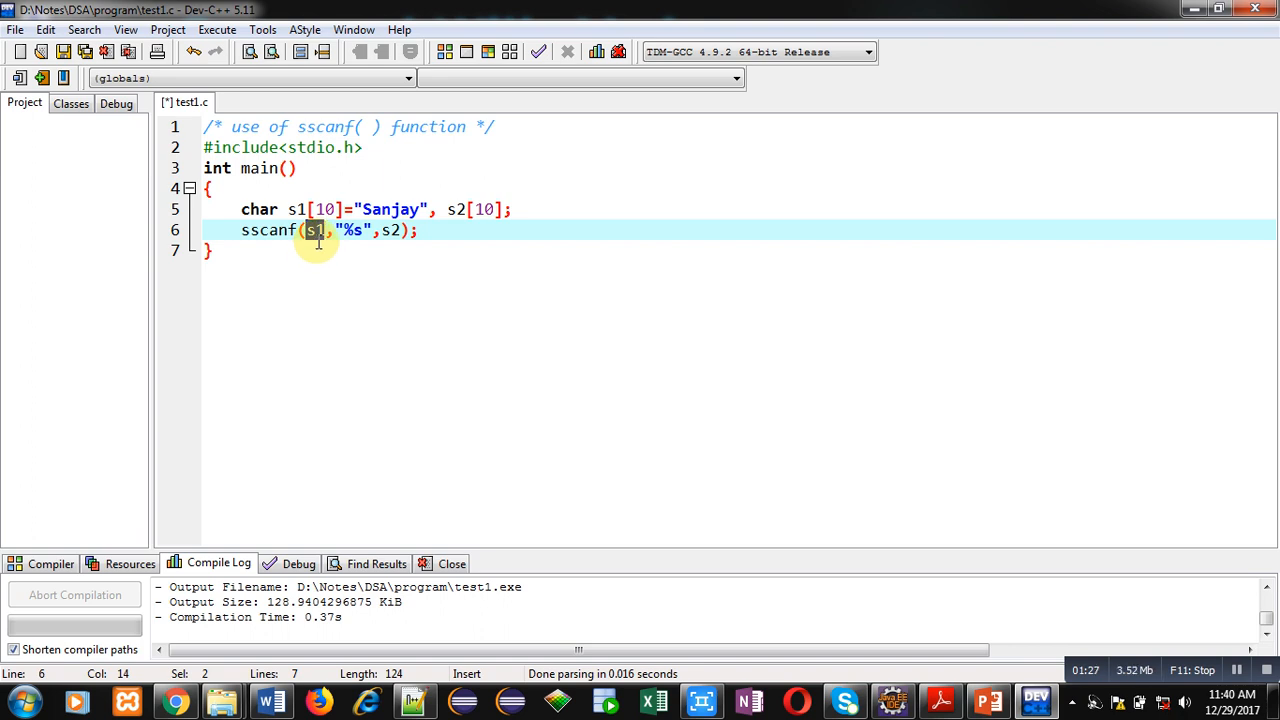
{"action": "double_click", "coordinate": [315, 230]}
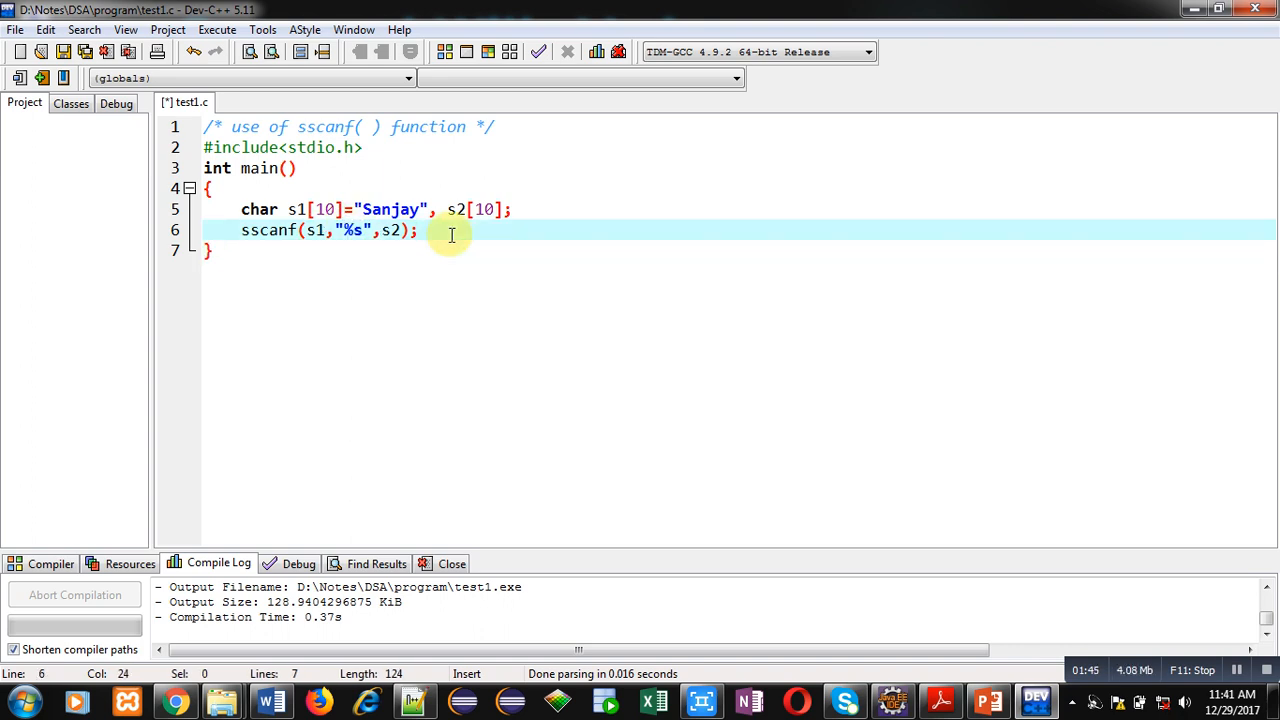
Add puts(s2); and return 0; to finish main.
{"action": "type", "text": "puts(s2);"}
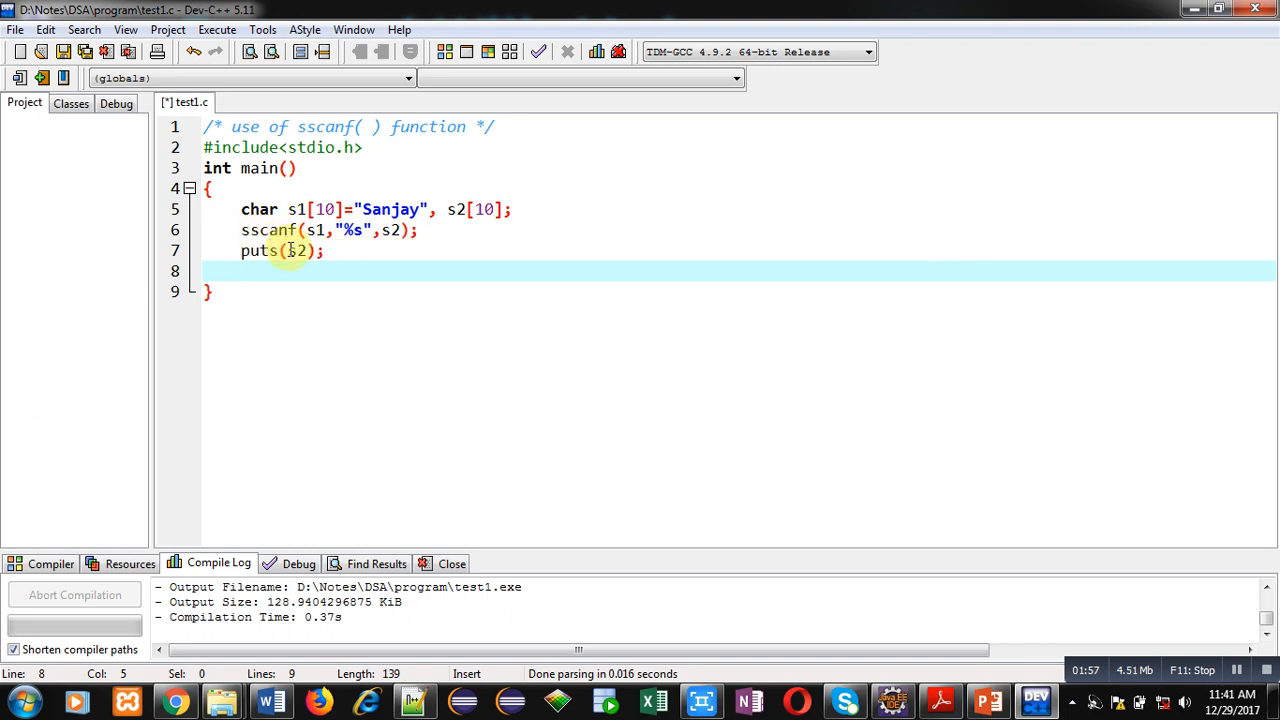
{"action": "mouse_move", "coordinate": [358, 230]}
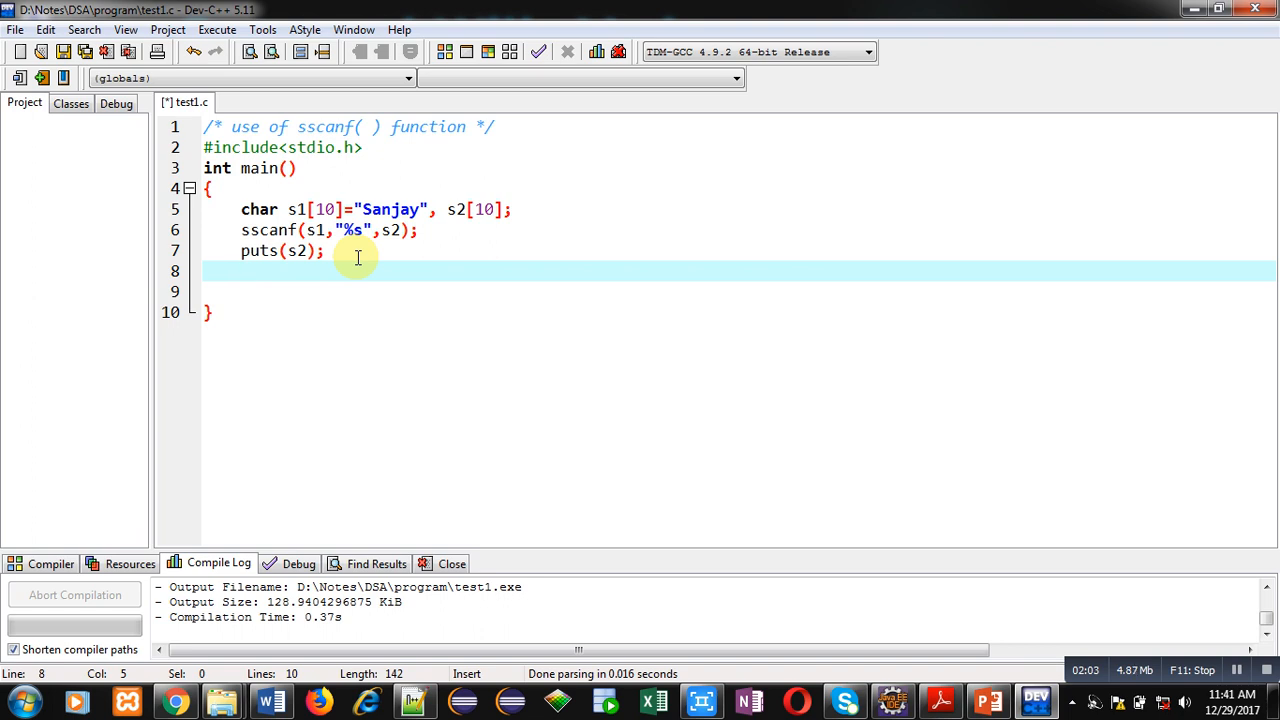
{"action": "type", "text": "return"}
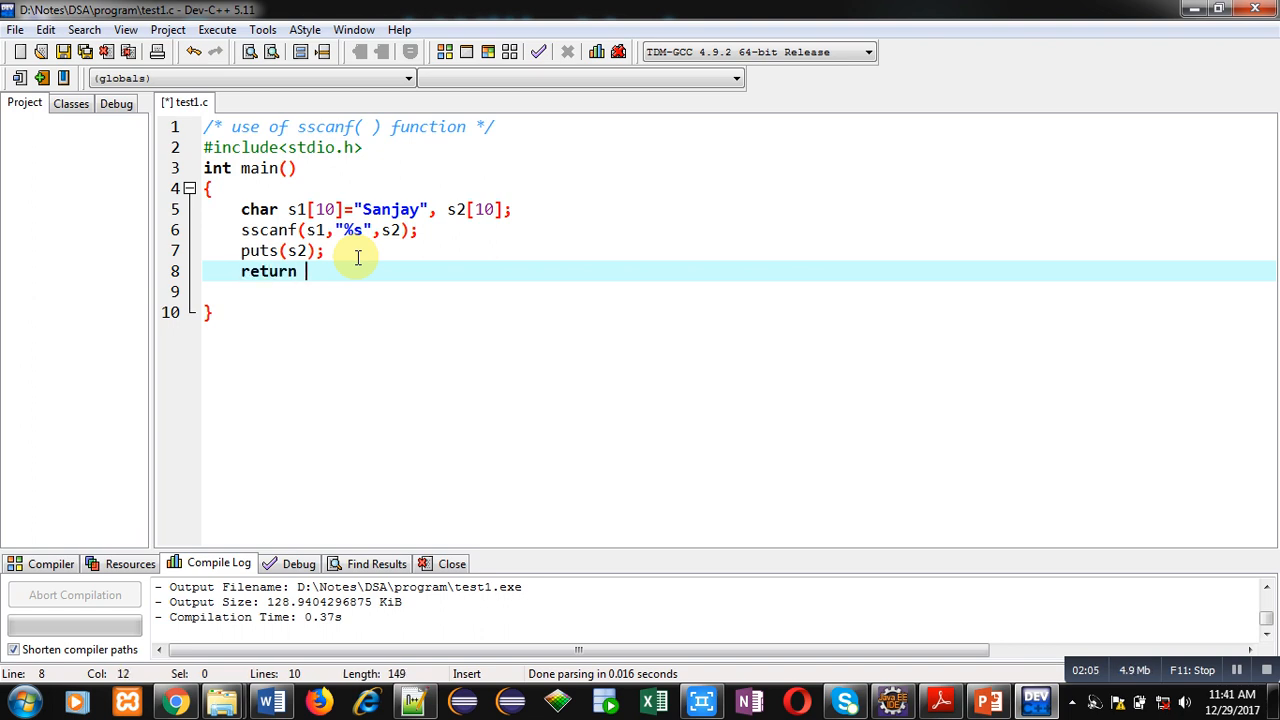
{"action": "type", "text": "0;"}
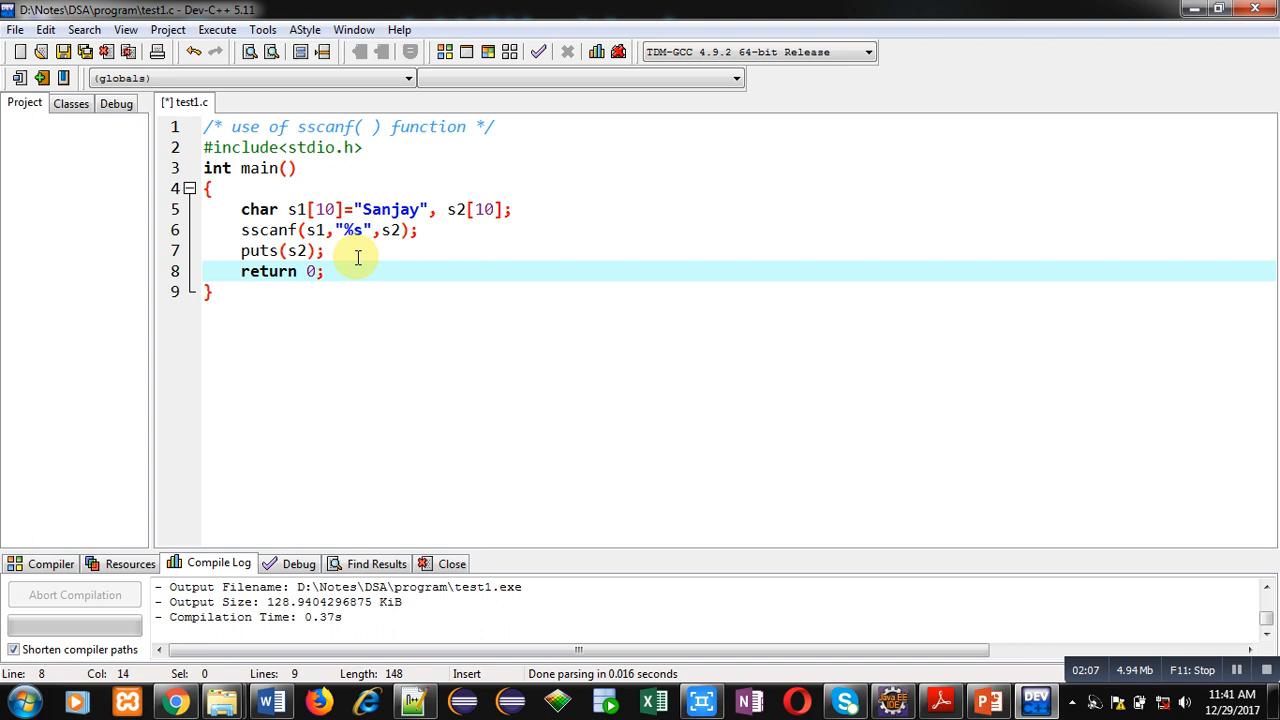
Compile and run test1.c via Execute > Compile & Run.
{"action": "left_click", "coordinate": [217, 29]}
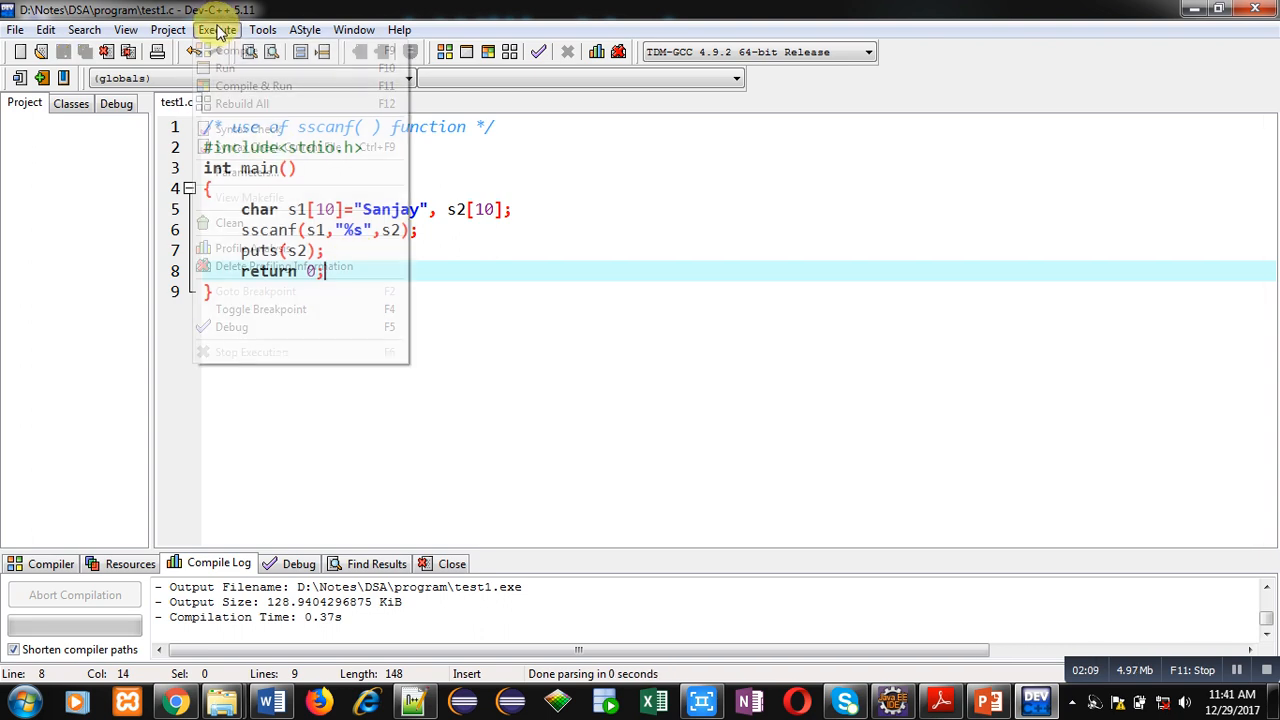
{"action": "left_click", "coordinate": [253, 85]}
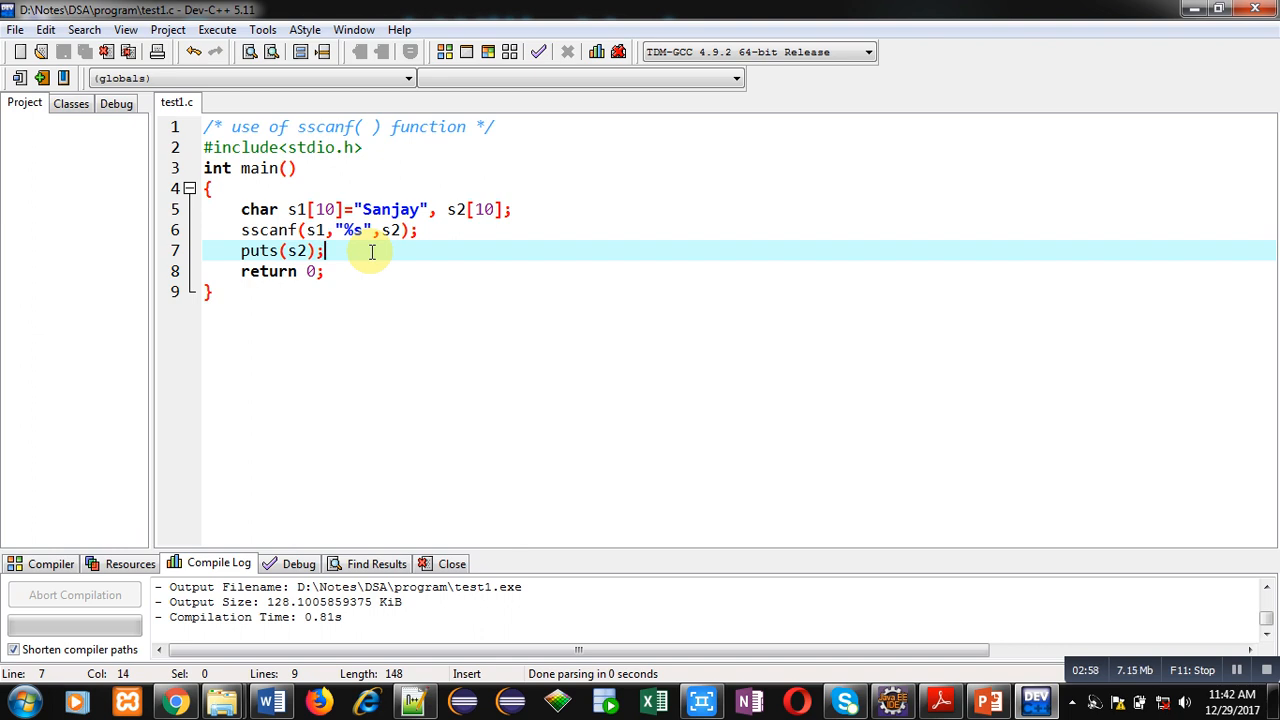
{"action": "mouse_move", "coordinate": [884, 199]}
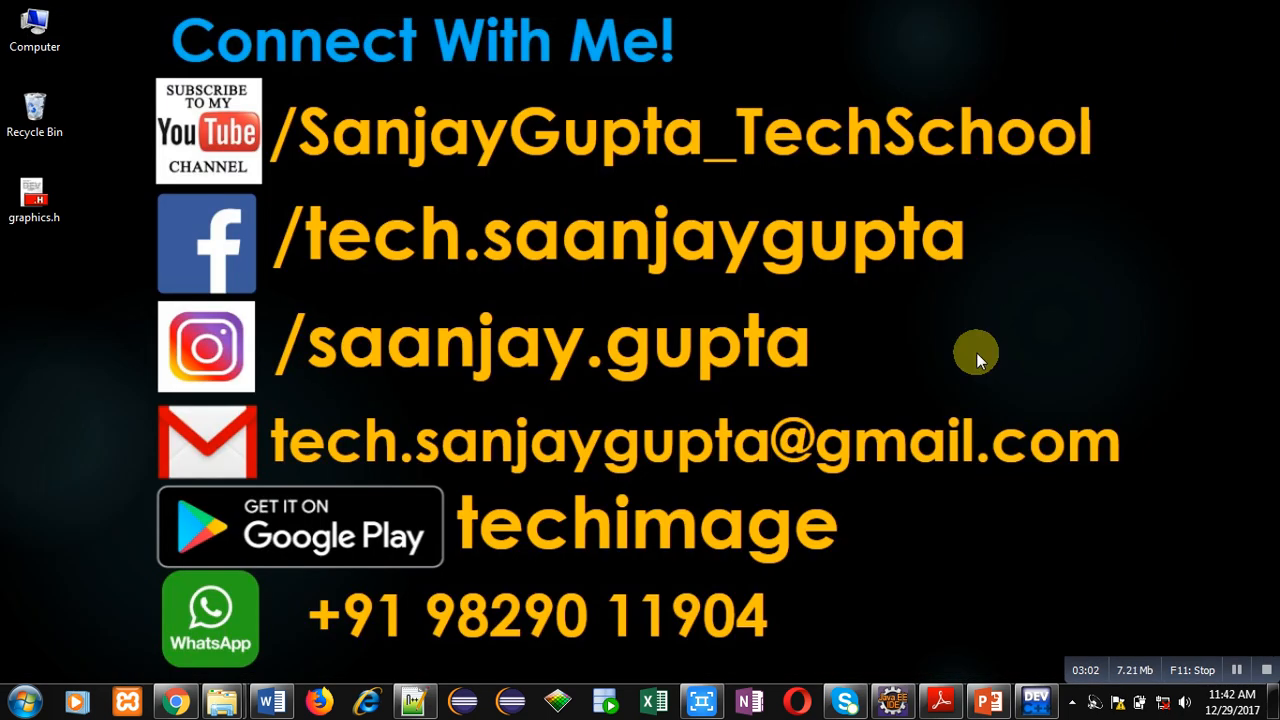
{"action": "mouse_move", "coordinate": [813, 645]}
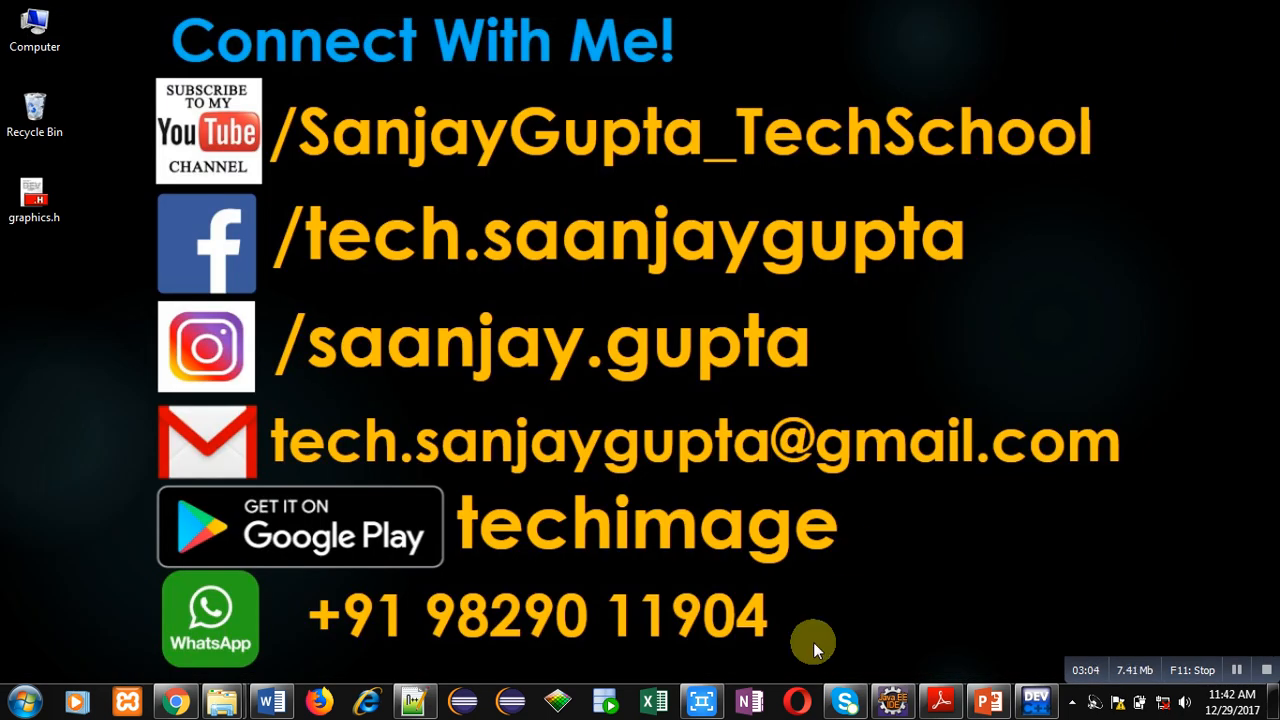